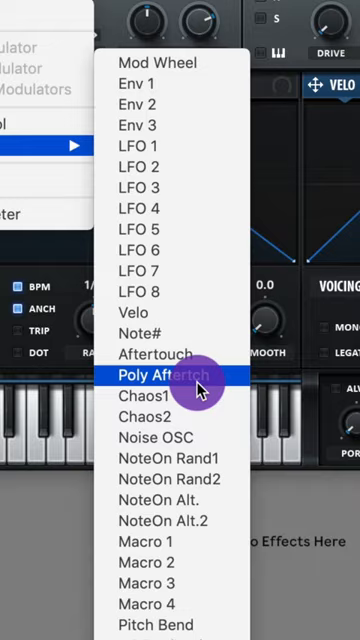
# Pick Poly Aftertouch from the knob's modulation source list
pyautogui.click(160, 375)
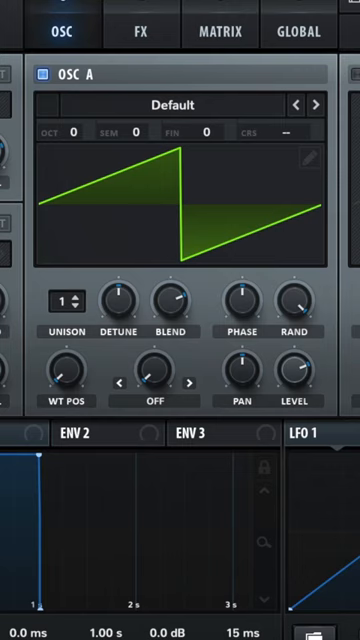